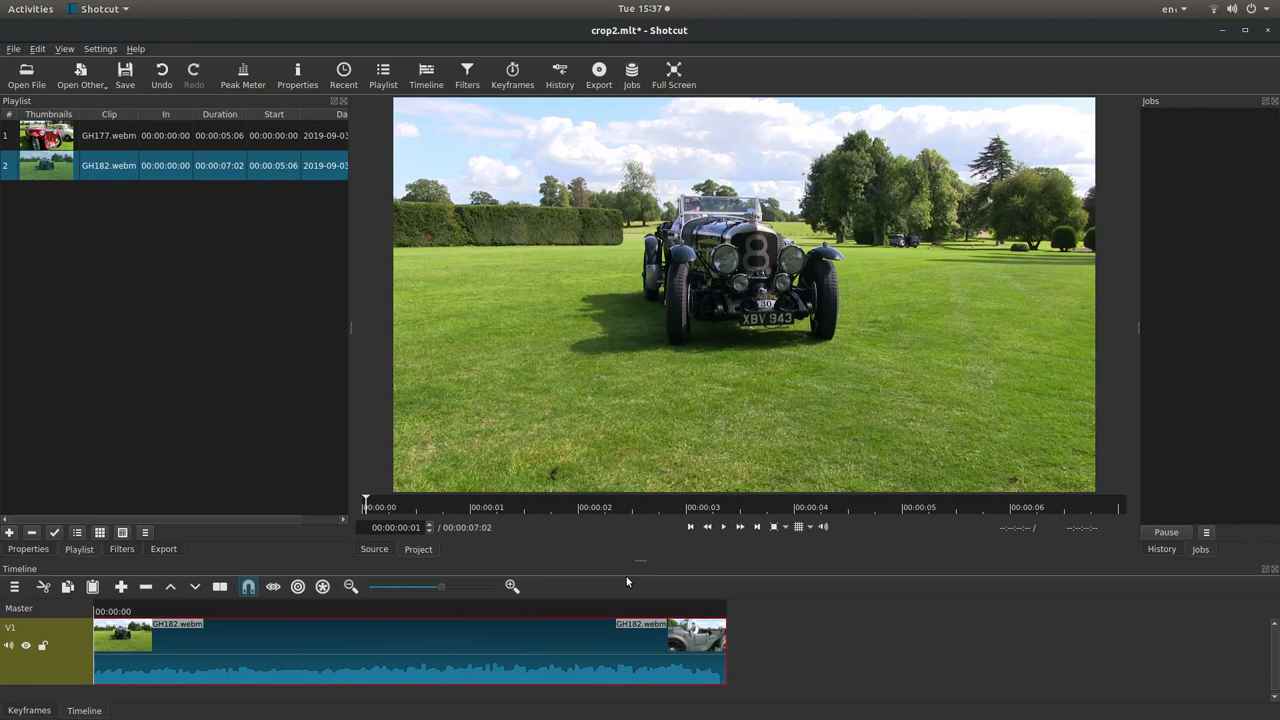
pyautogui.moveTo(425, 135)
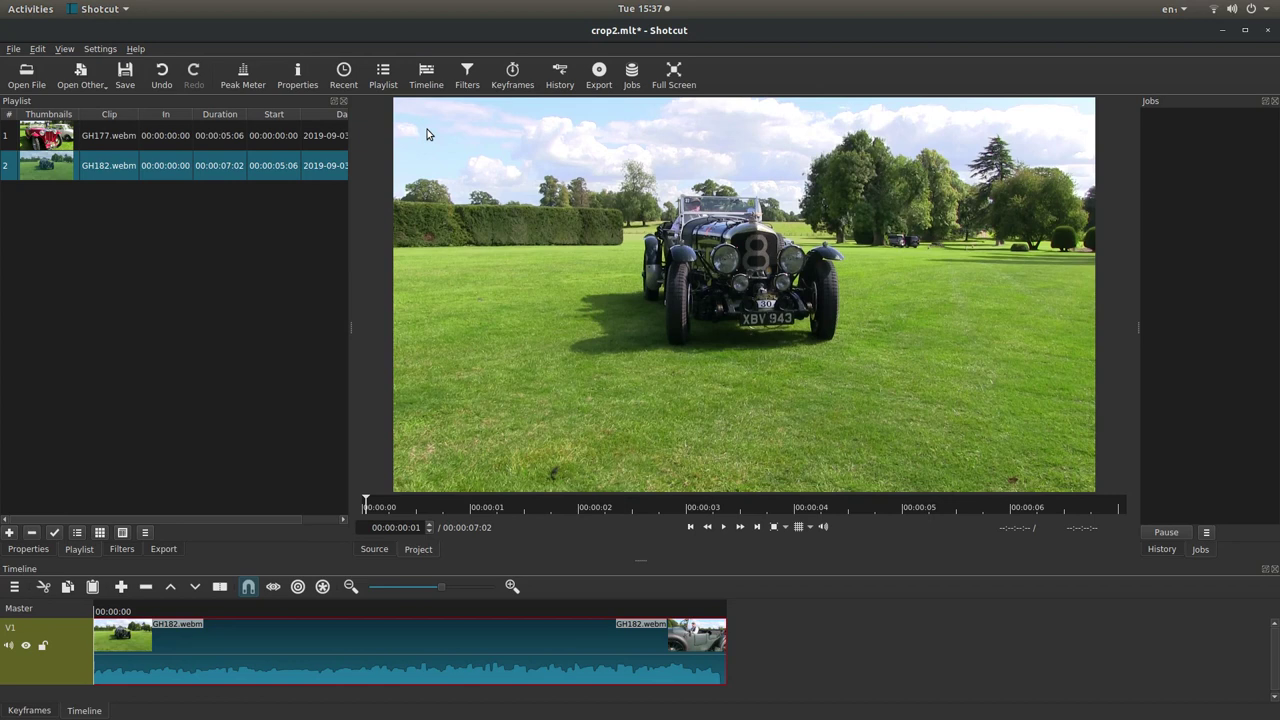
pyautogui.moveTo(420, 128)
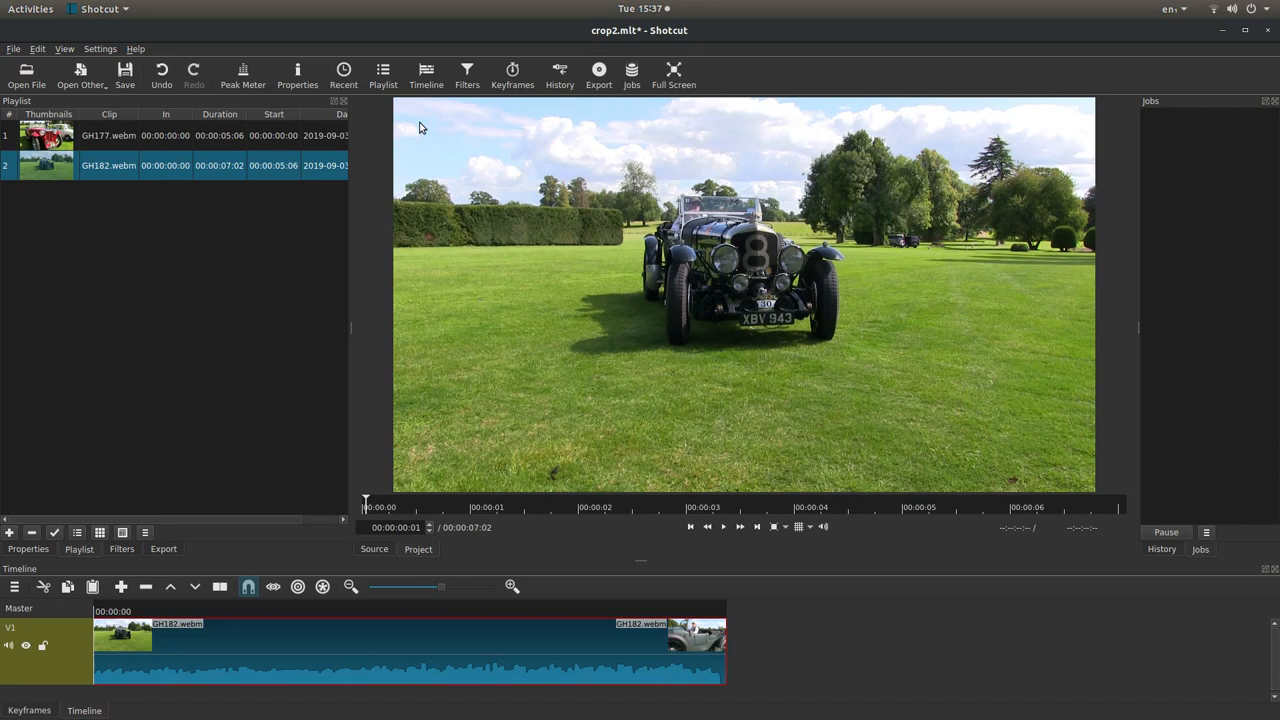
pyautogui.moveTo(627, 210)
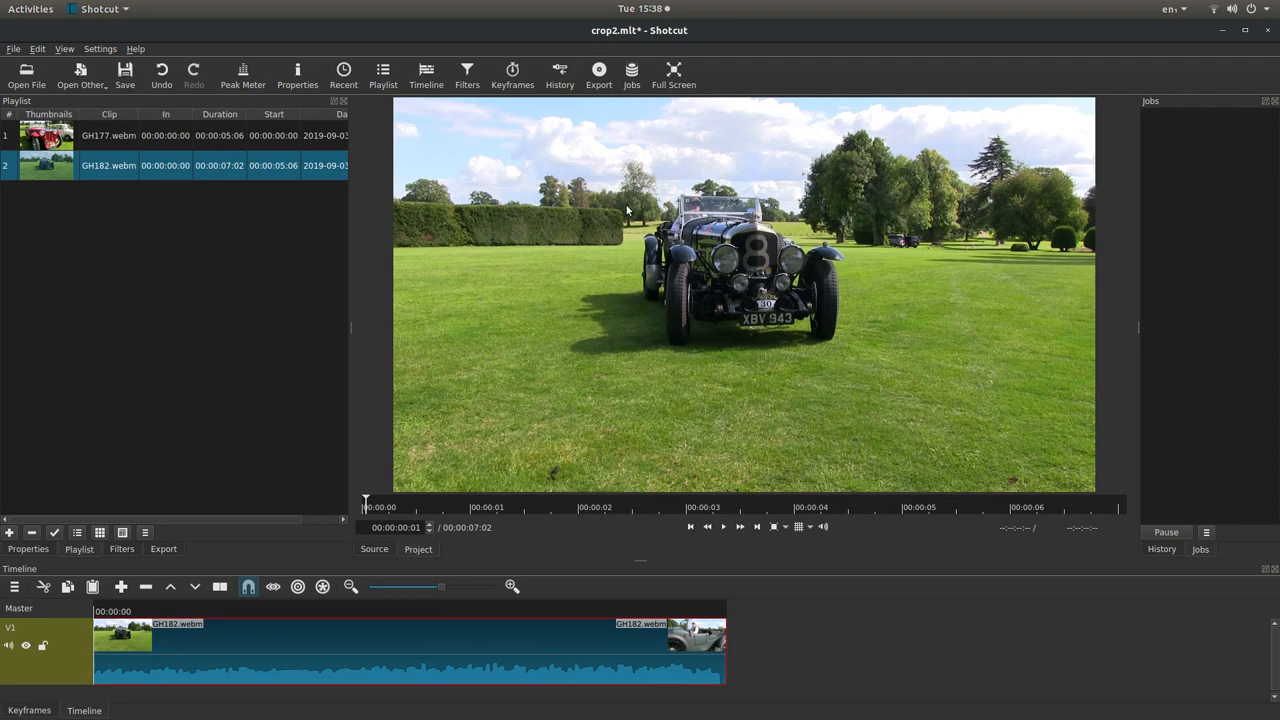
pyautogui.moveTo(100, 253)
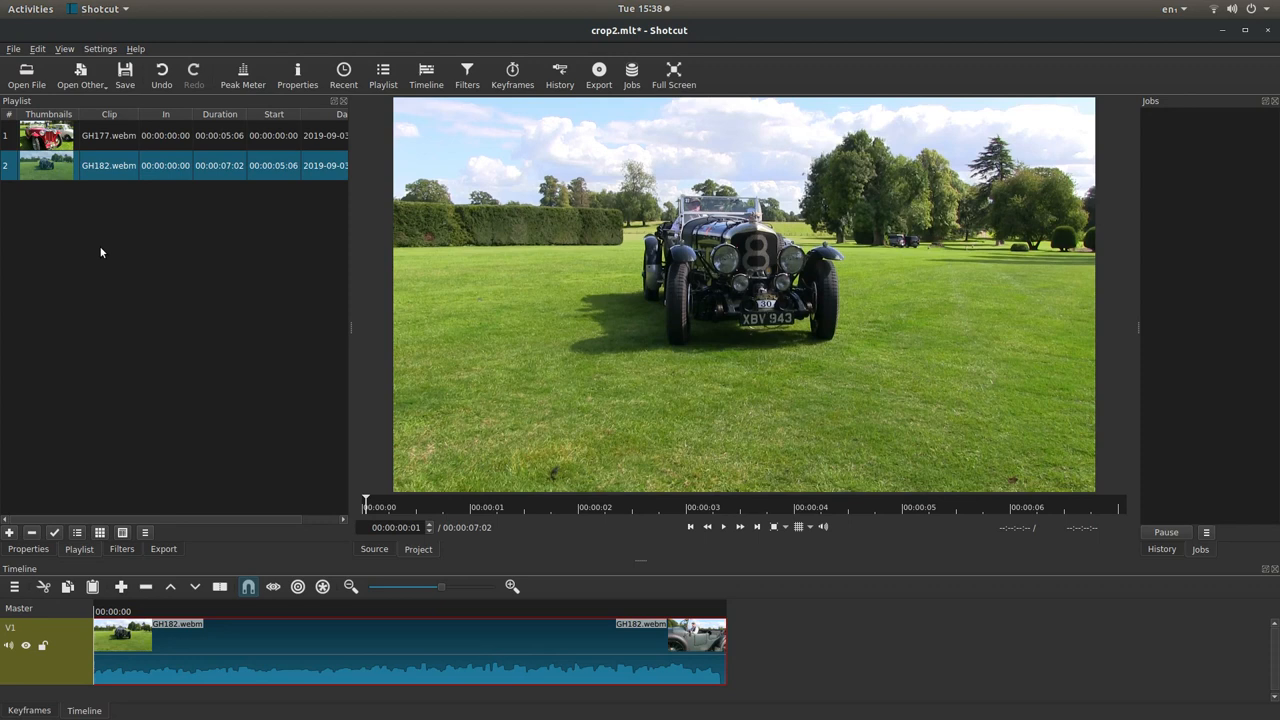
# Step: Add a Size and Position filter to the Bentley clip GH182.webm
pyautogui.click(121, 548)
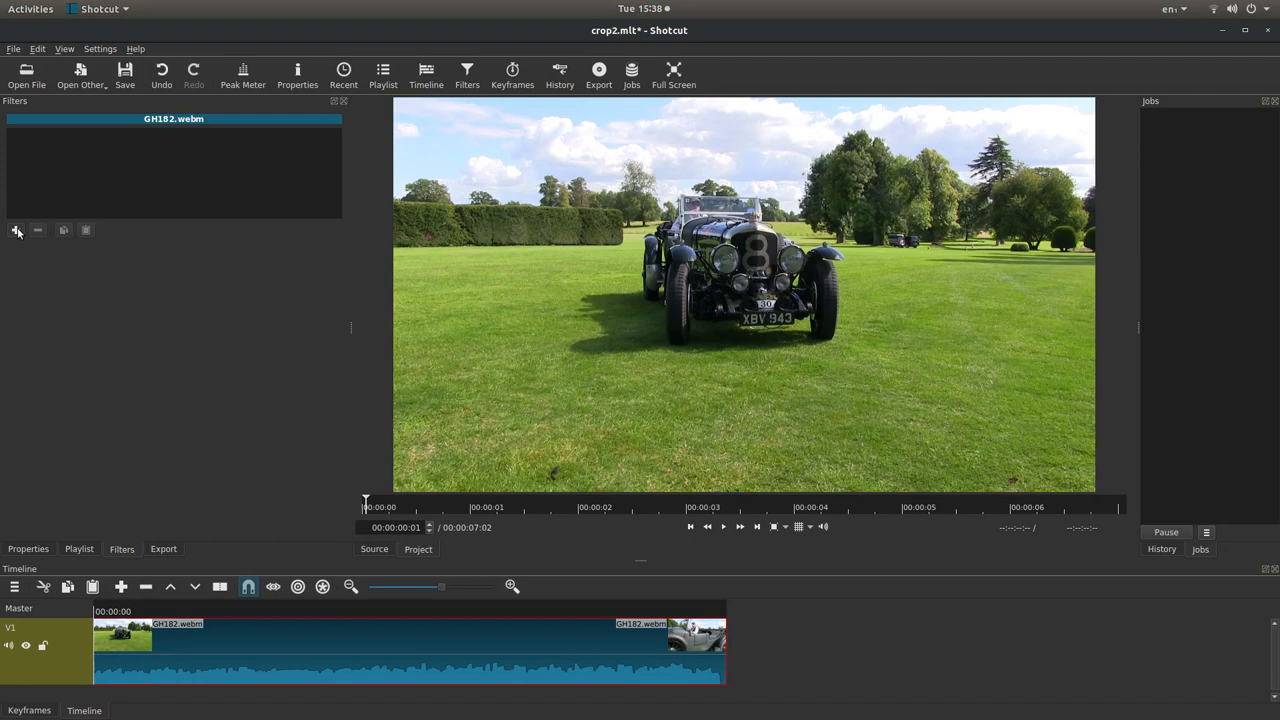
pyautogui.click(16, 230)
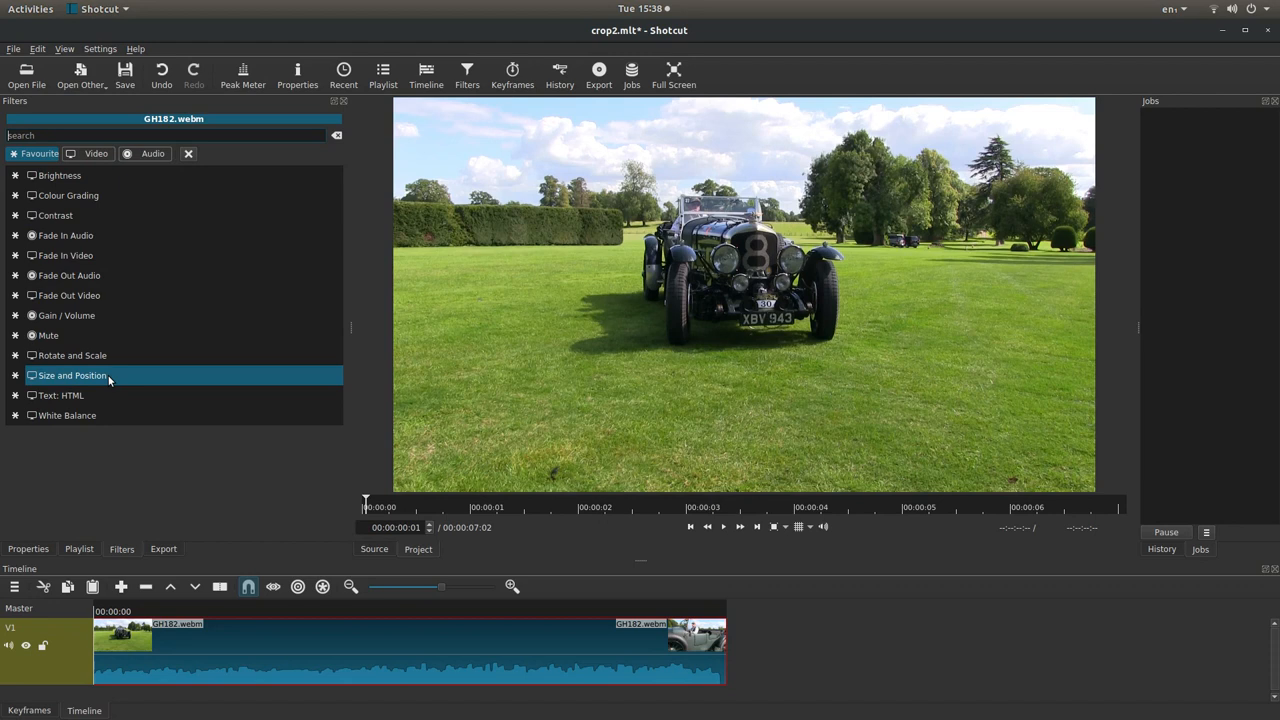
pyautogui.doubleClick(72, 375)
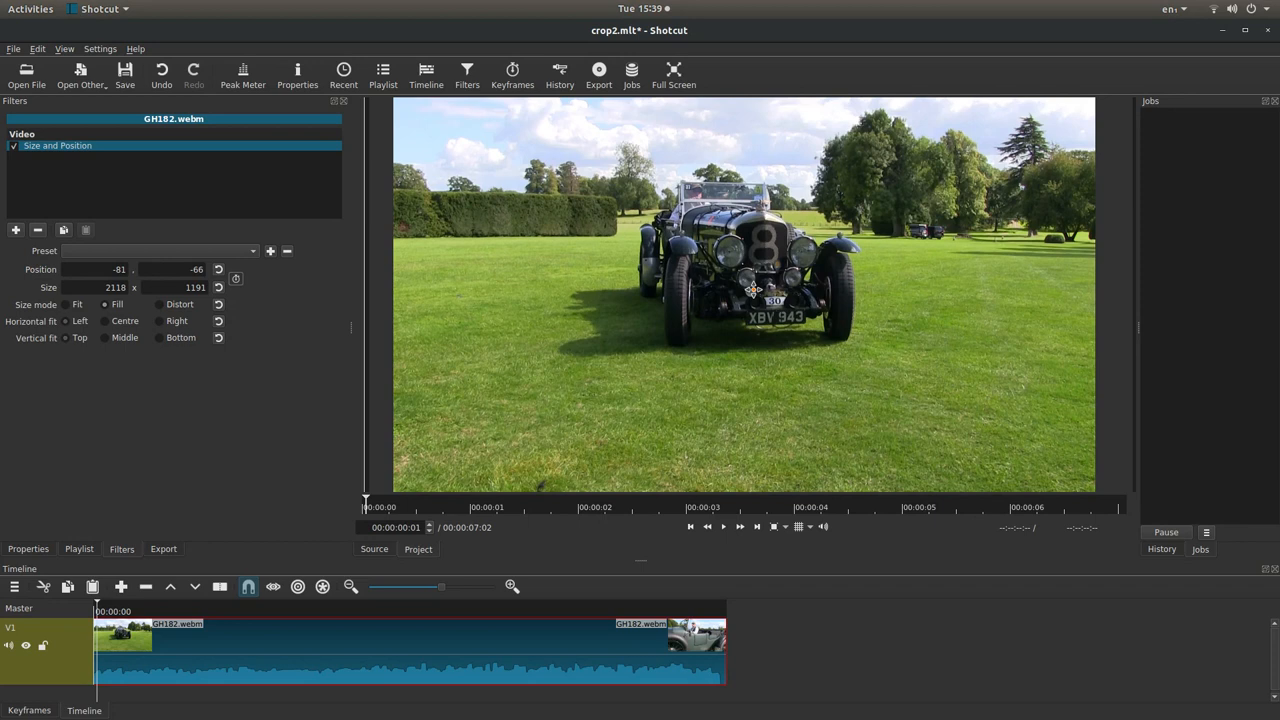
# Step: Drag the zoomed Bentley picture down to position -79, -38
pyautogui.moveTo(757, 290); pyautogui.dragTo(757, 310)
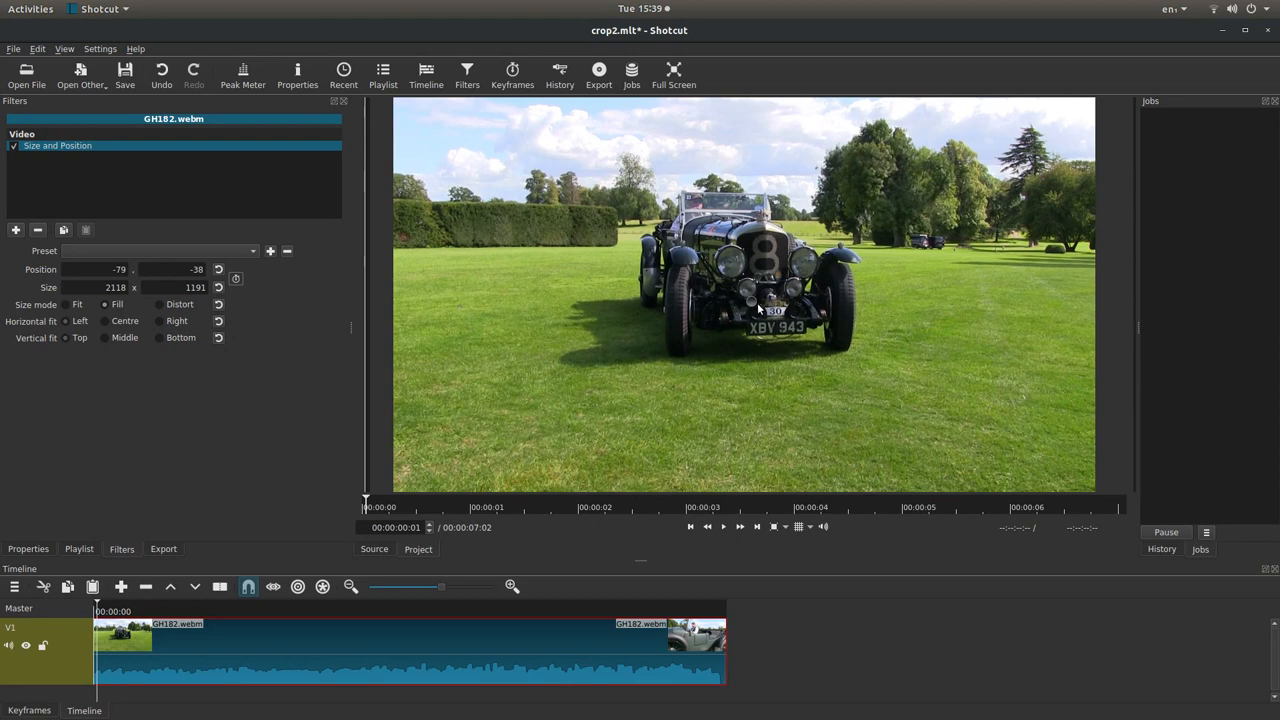
pyautogui.moveTo(675, 470)
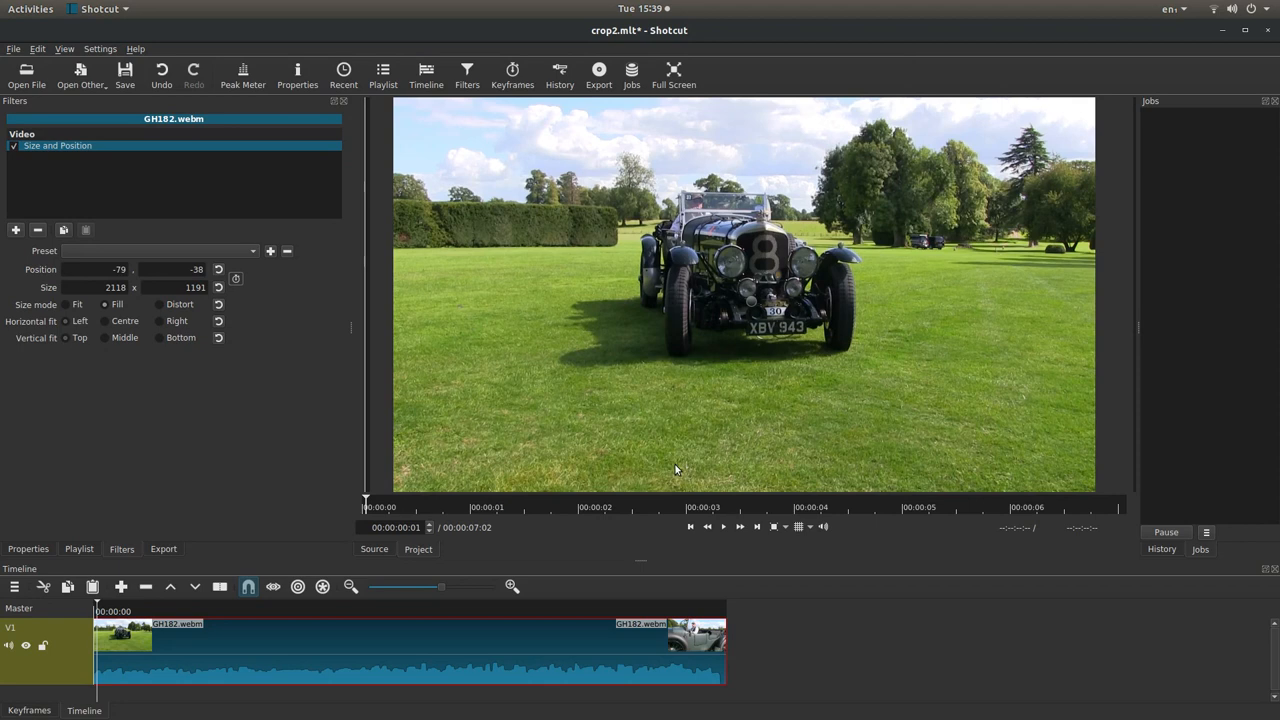
pyautogui.moveTo(186, 212)
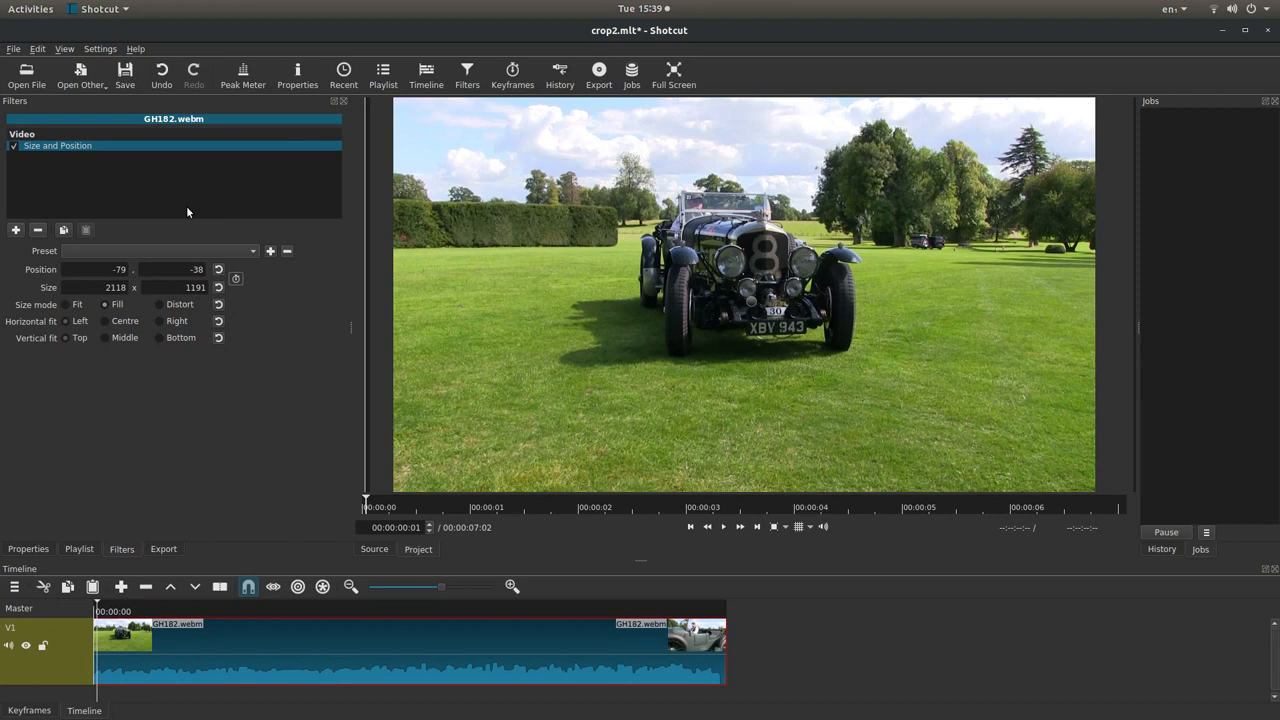
pyautogui.moveTo(235, 278)
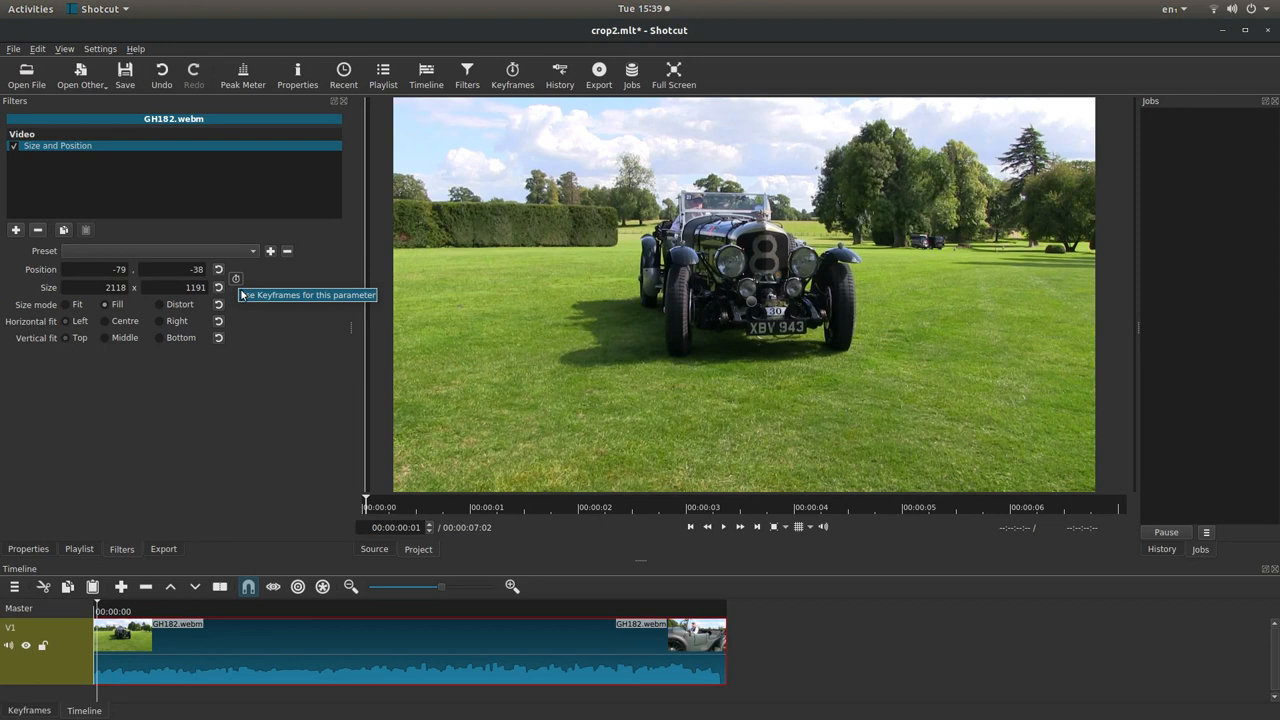
pyautogui.moveTo(385, 151)
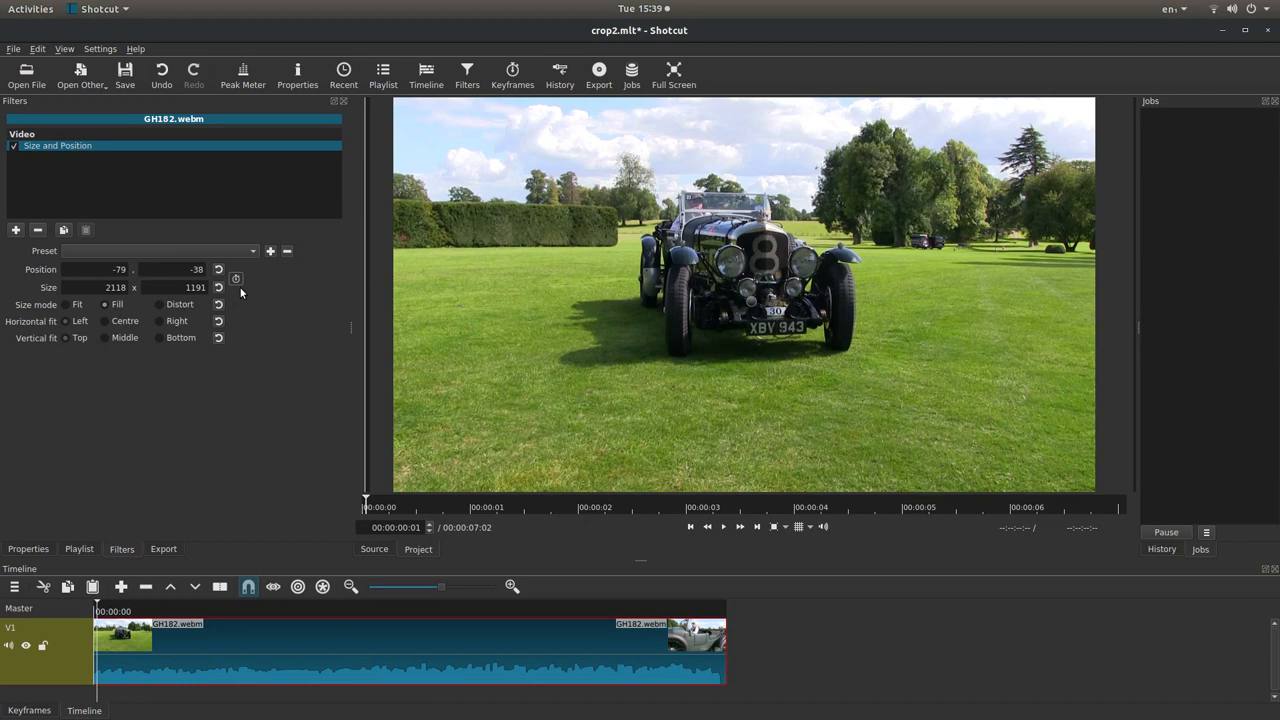
pyautogui.moveTo(256, 386)
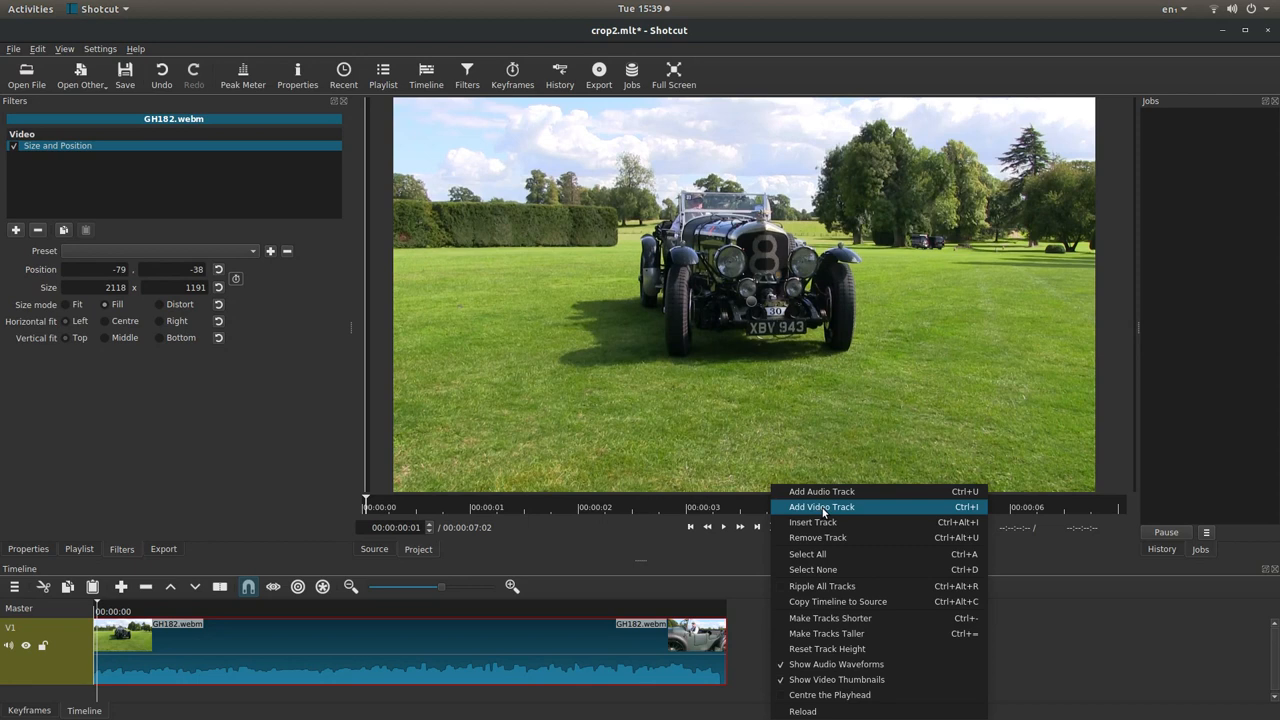
# Step: Add a second video track V2 for the GH177.webm MG clip
pyautogui.click(822, 506)
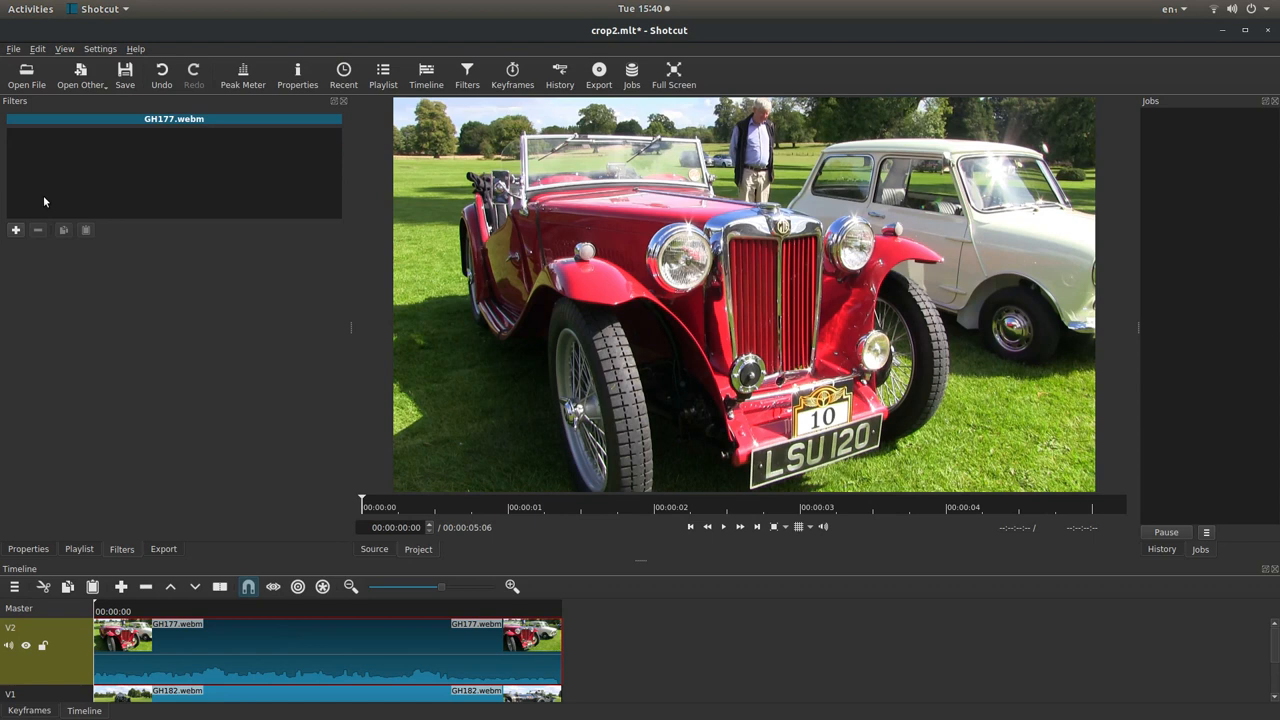
# Step: Add a Crop: Rectangle video filter to the GH177.webm MG clip
pyautogui.click(15, 230)
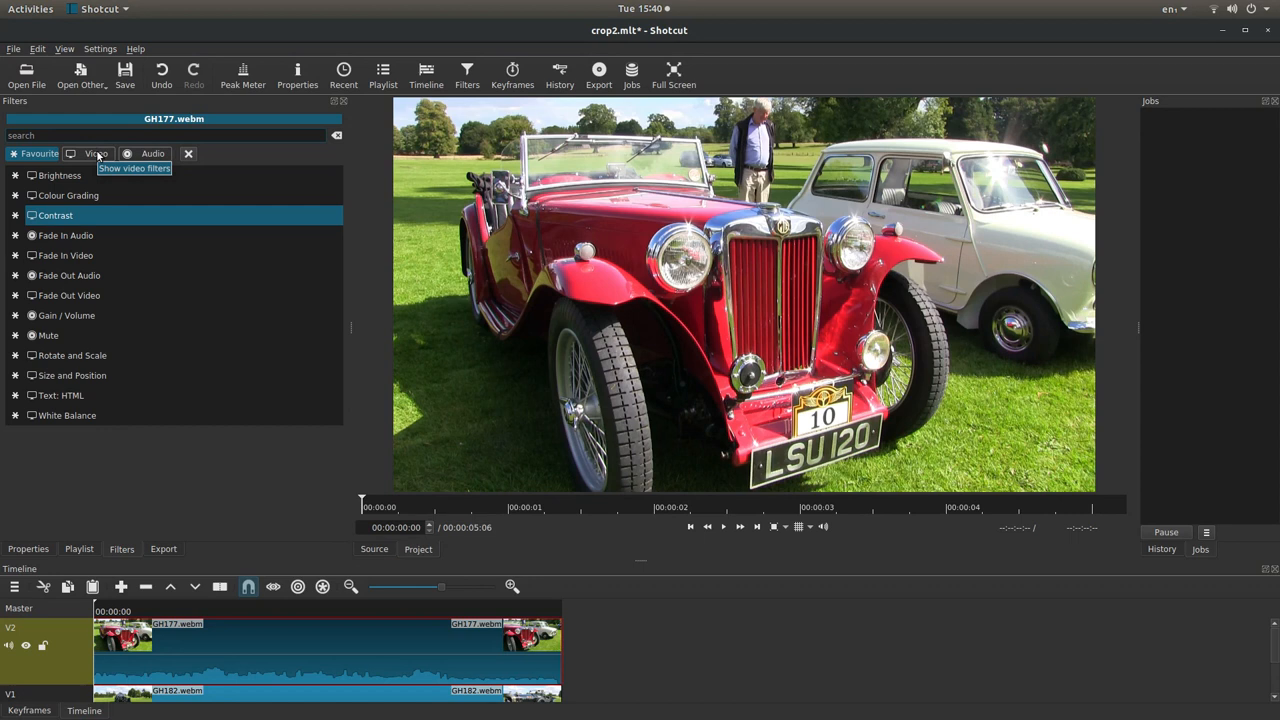
pyautogui.click(95, 153)
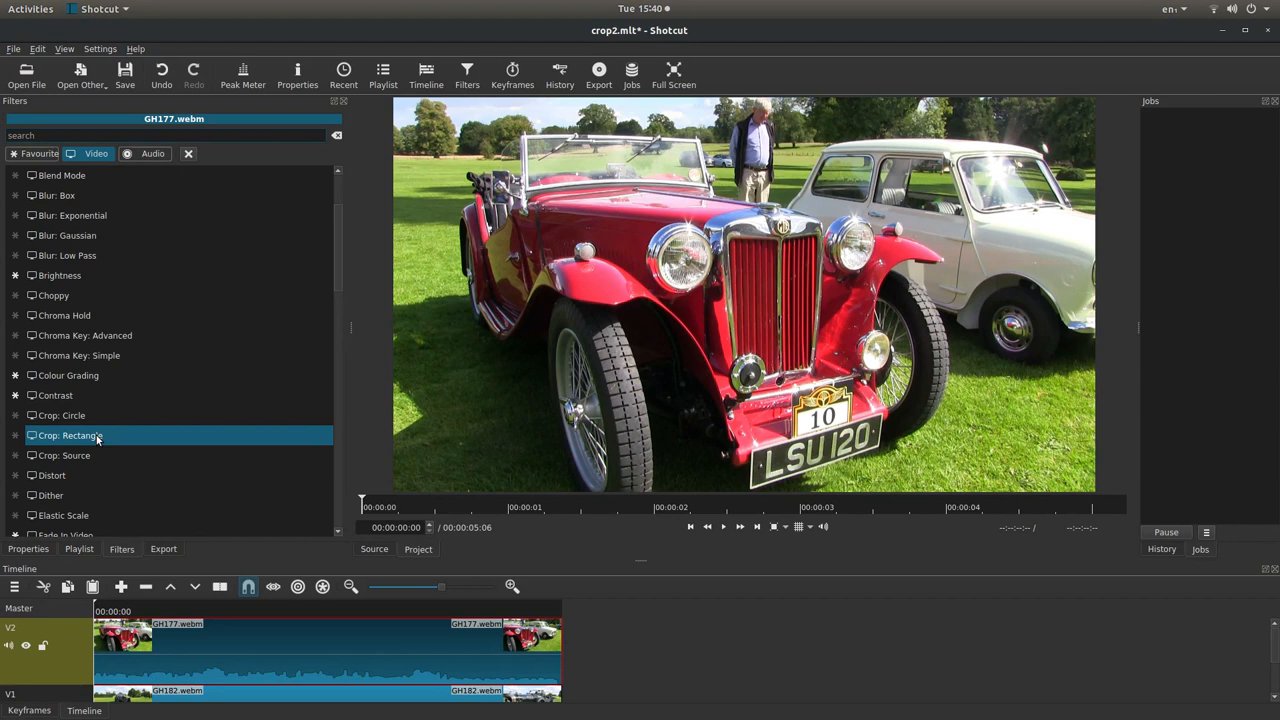
pyautogui.doubleClick(69, 435)
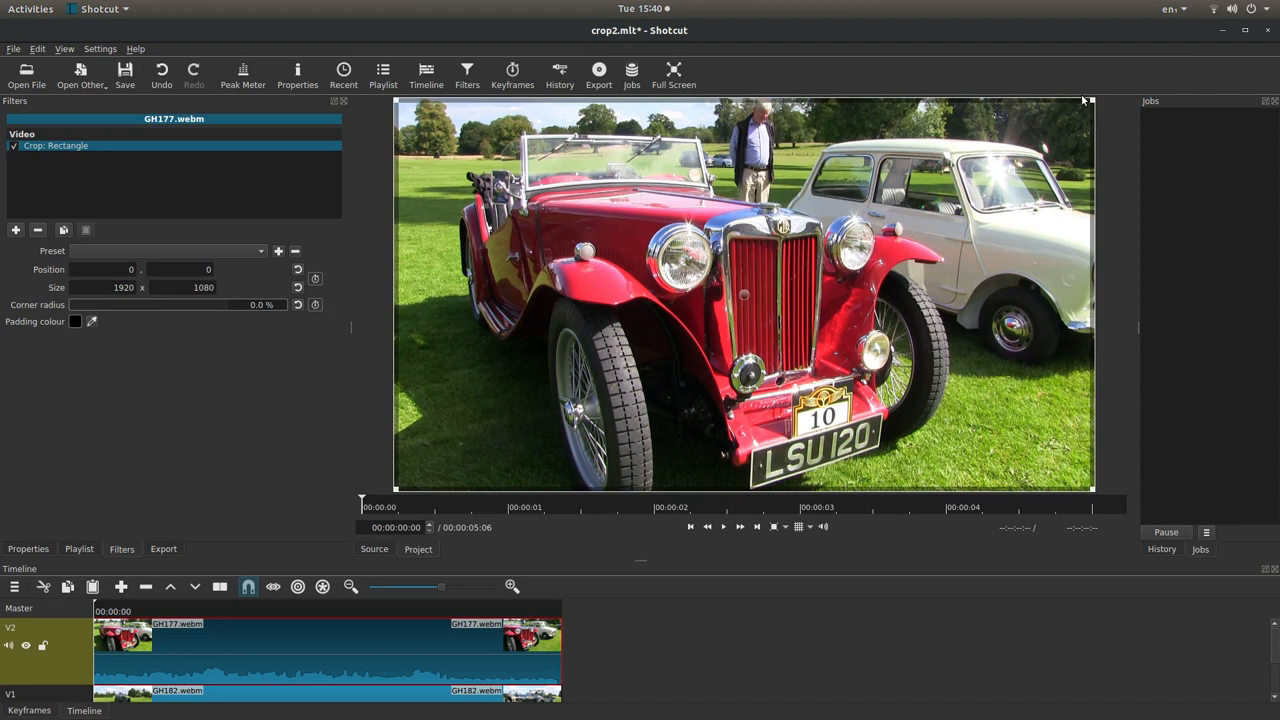
# Step: Trim the MG crop's sides to 124, 7 with size 1429 x 1073
pyautogui.moveTo(1090, 100); pyautogui.dragTo(1020, 112)
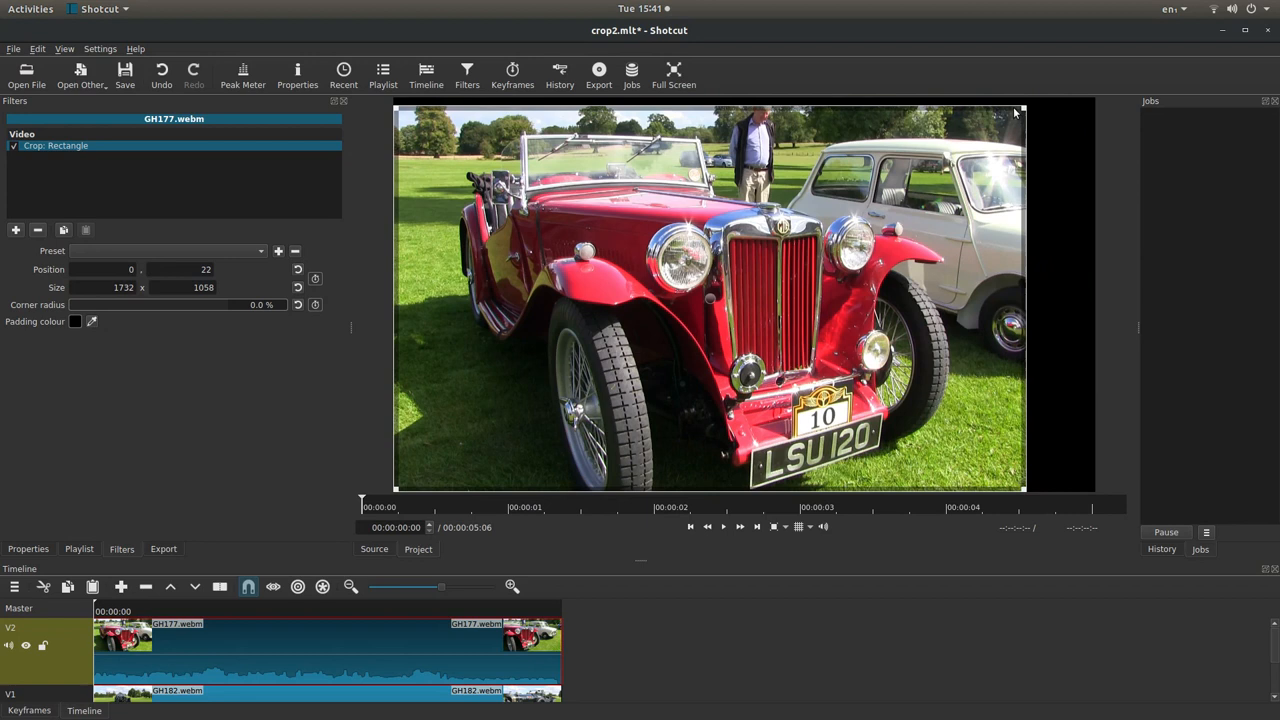
pyautogui.moveTo(1013, 110); pyautogui.dragTo(965, 105)
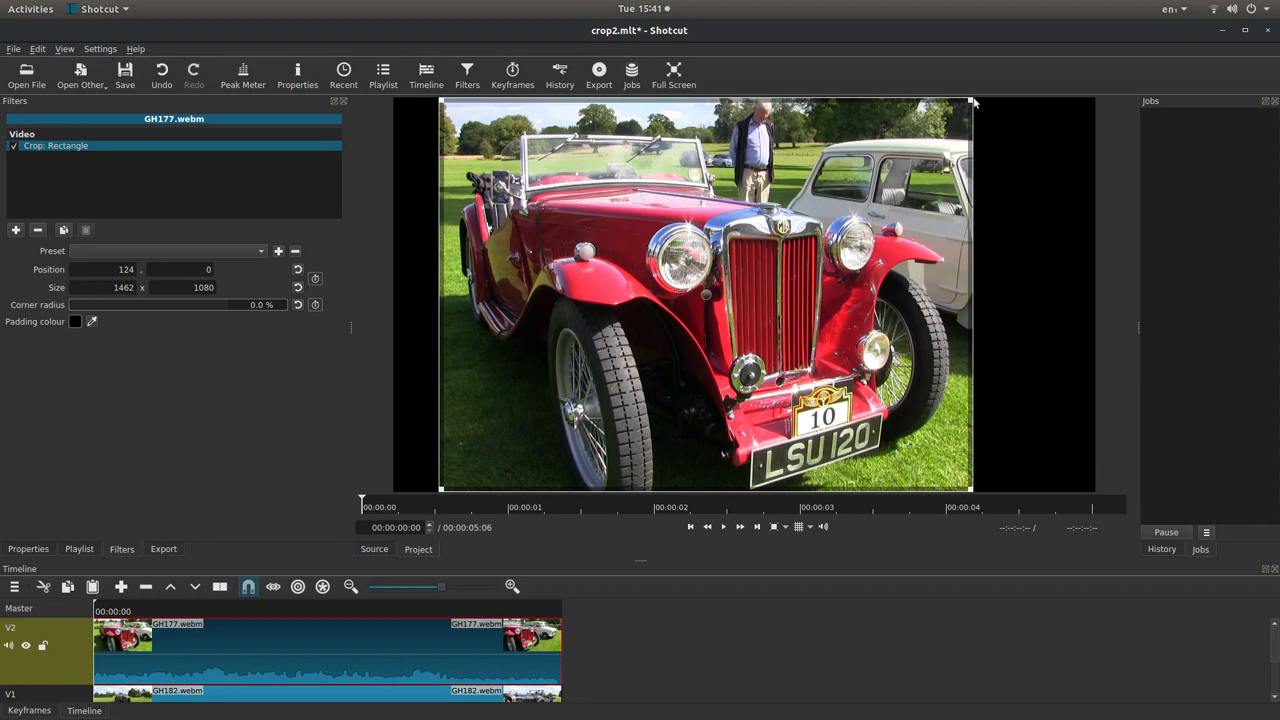
pyautogui.moveTo(970, 103); pyautogui.dragTo(958, 110)
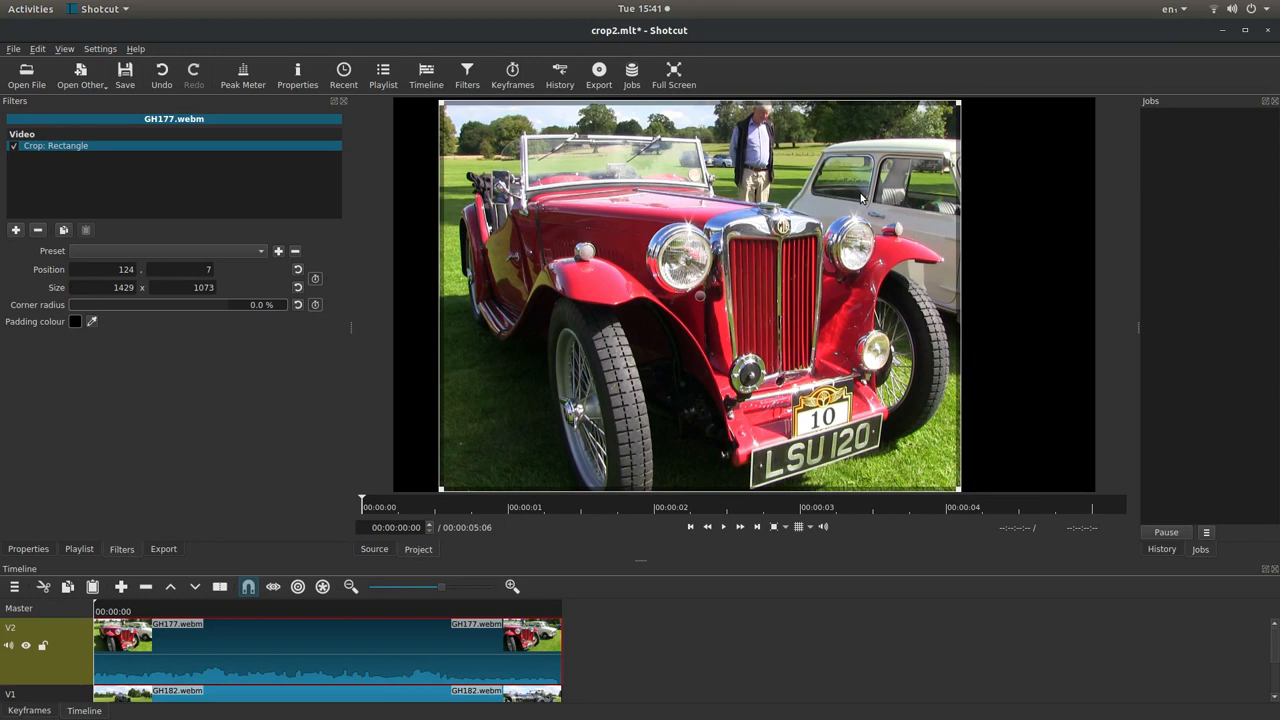
pyautogui.moveTo(414, 397)
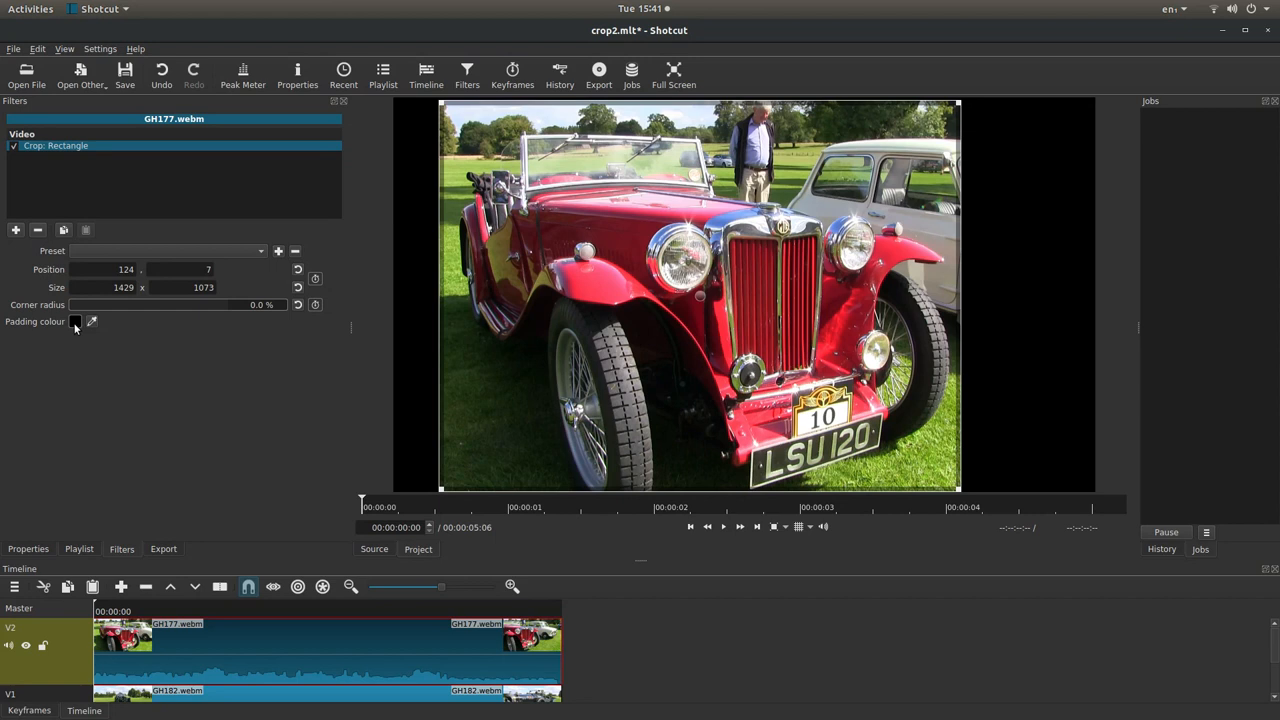
# Step: Set the crop padding colour's alpha channel to 0
pyautogui.click(75, 321)
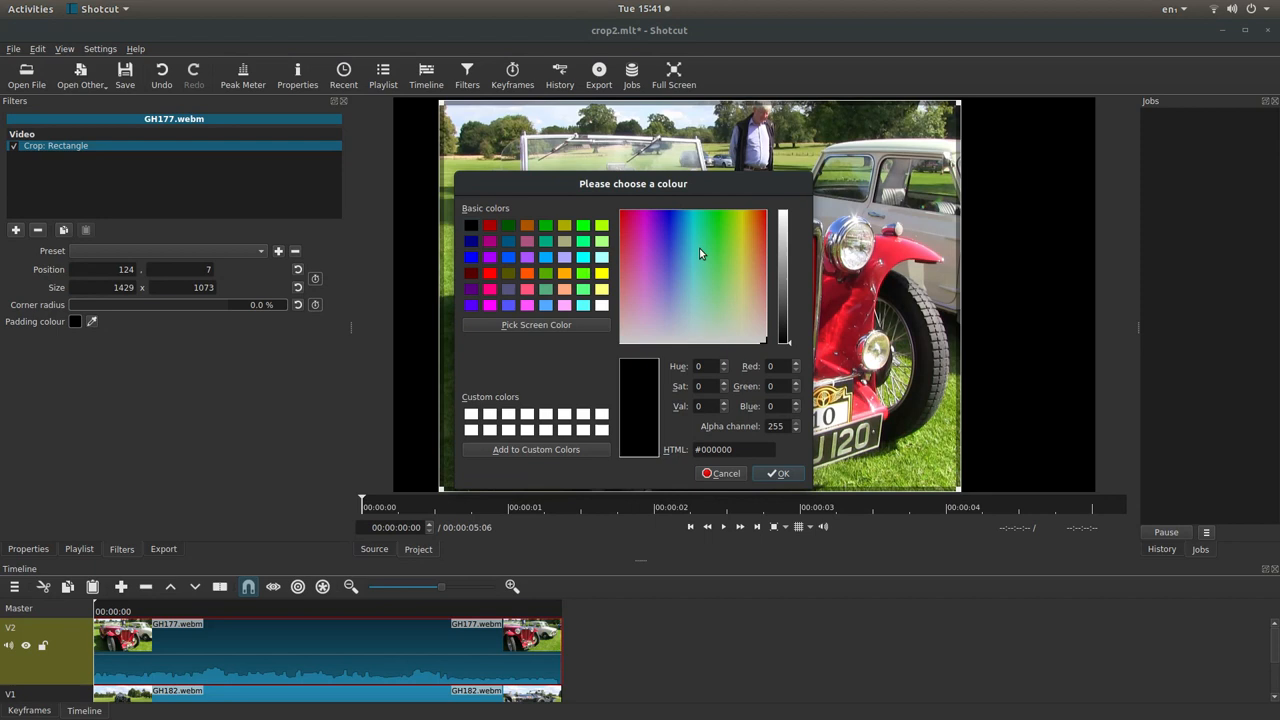
pyautogui.moveTo(728, 432)
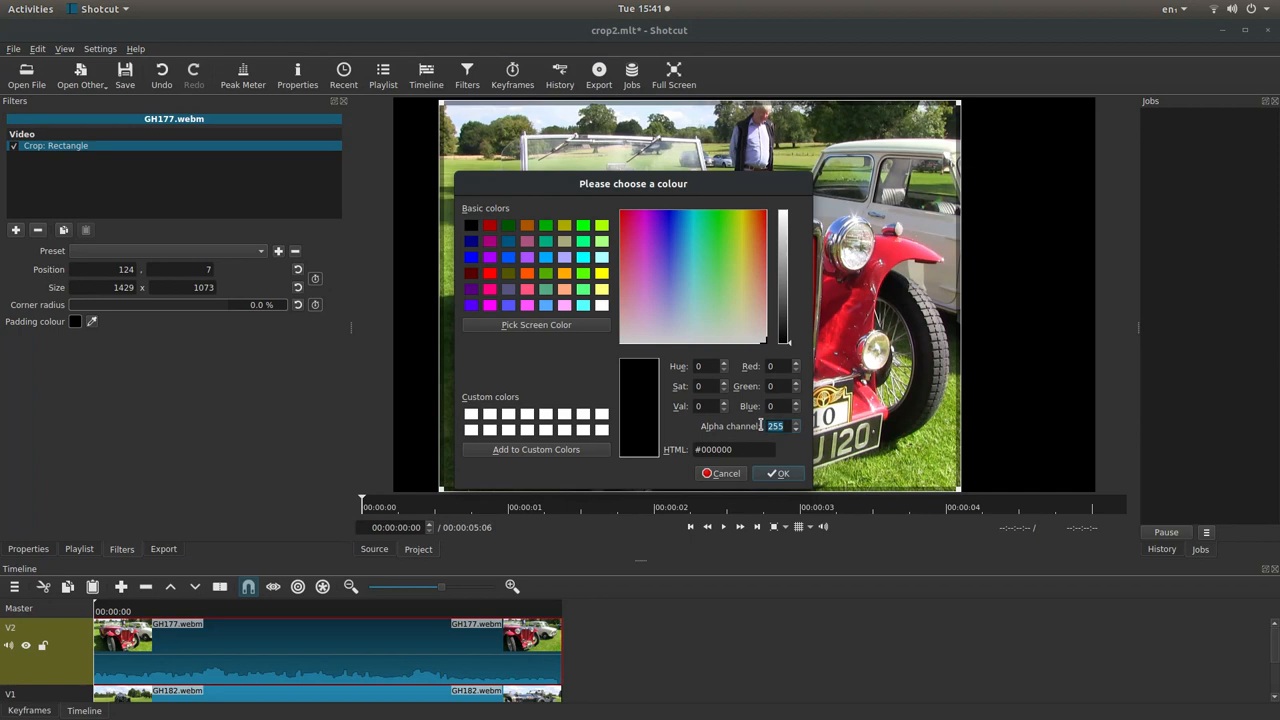
pyautogui.click(783, 473)
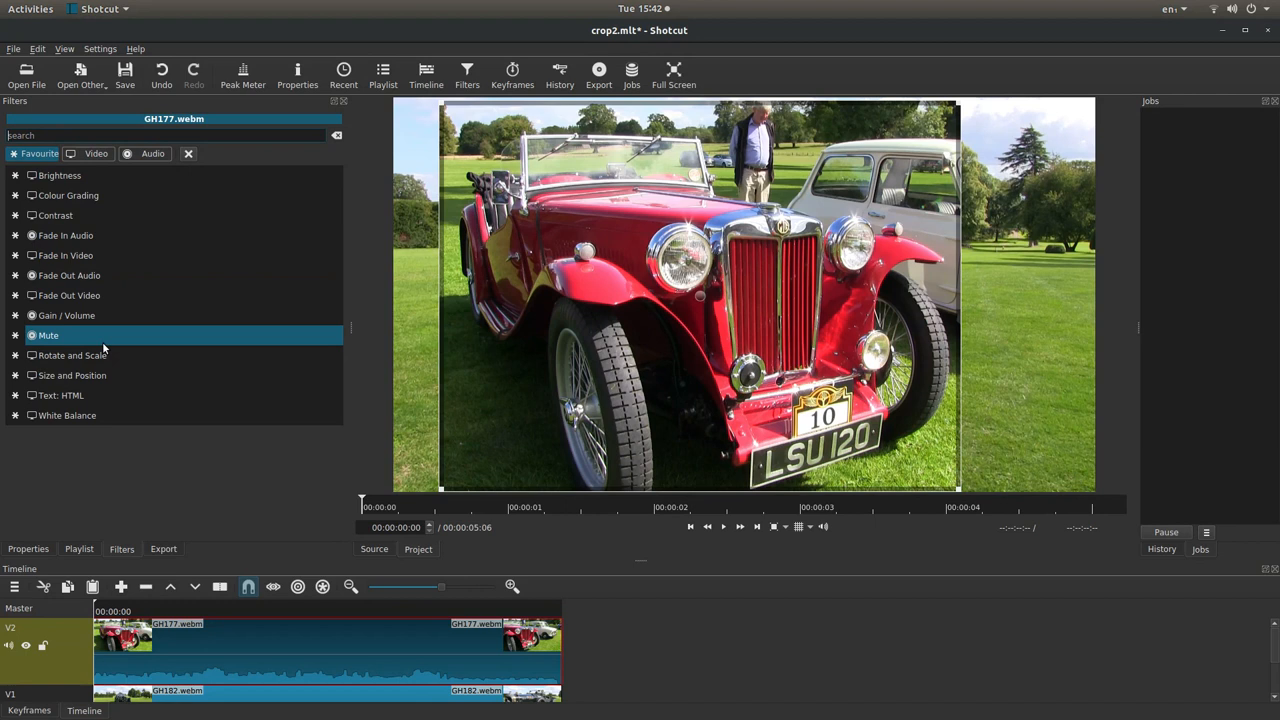
# Step: Add Size and Position to the MG clip and scale it into the bottom-right corner
pyautogui.click(71, 375)
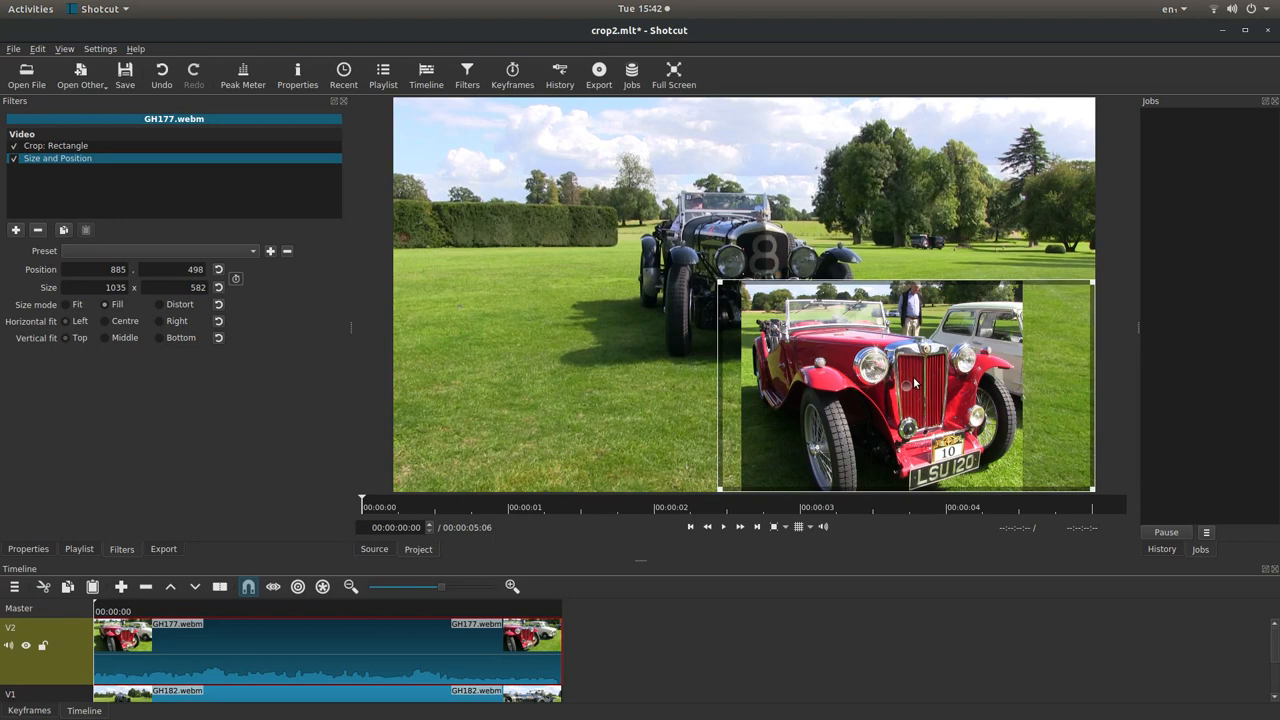
pyautogui.moveTo(910, 385); pyautogui.dragTo(975, 375)
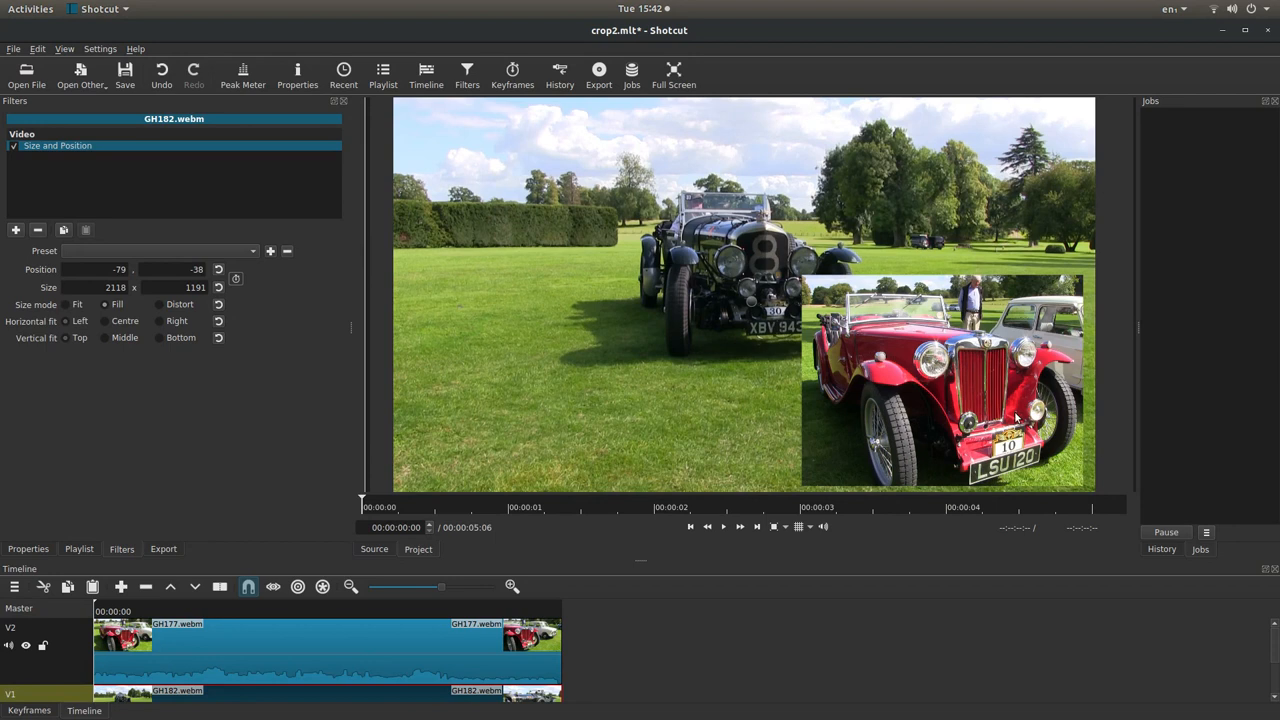
pyautogui.moveTo(610, 373)
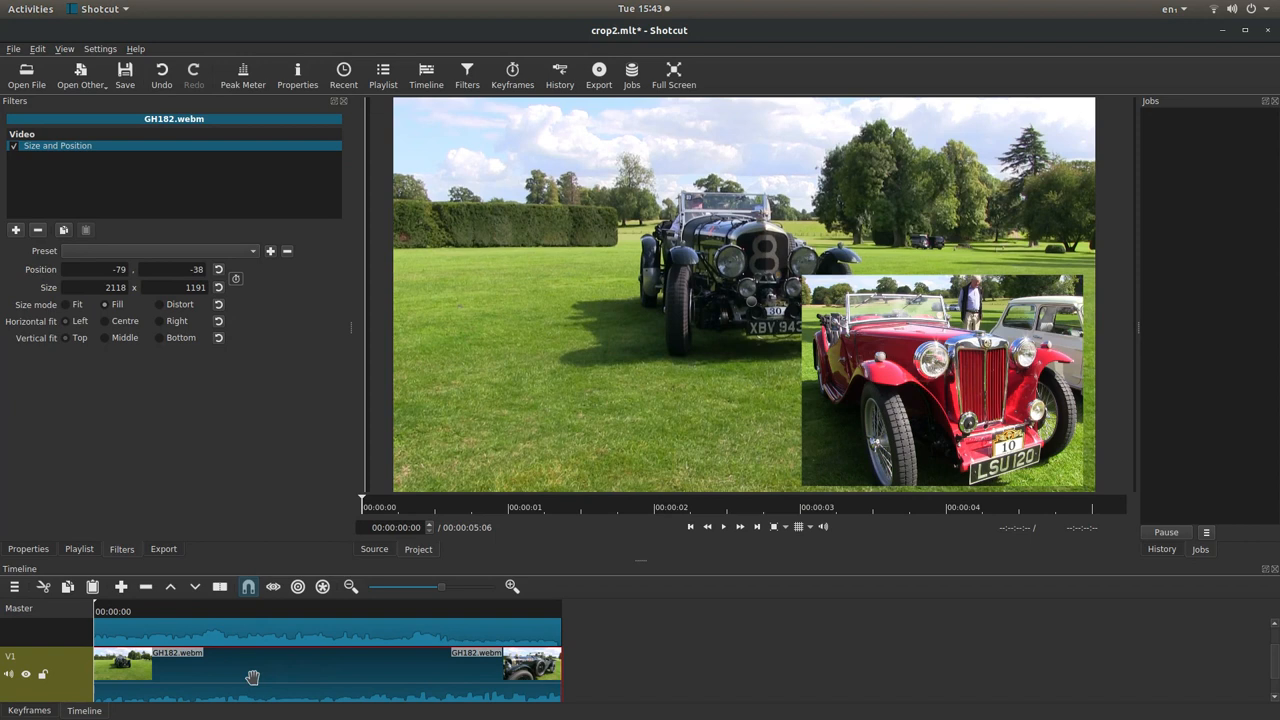
pyautogui.moveTo(8, 673)
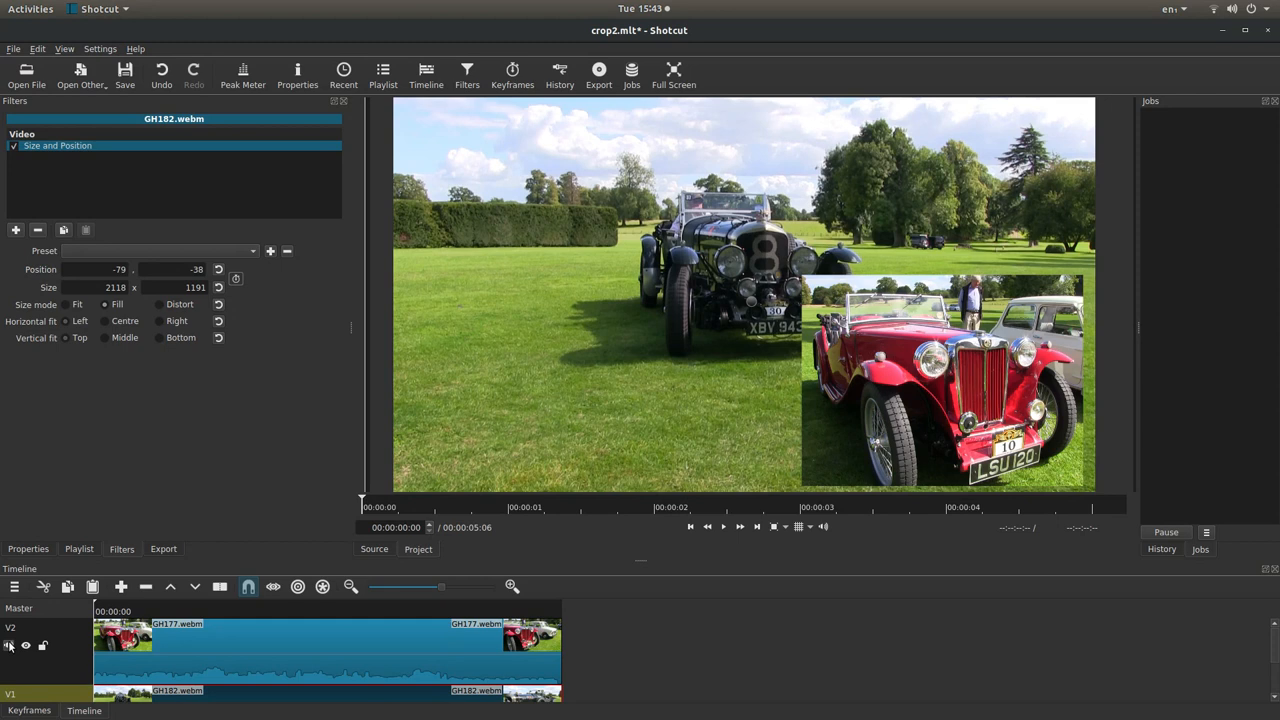
pyautogui.moveTo(598, 75)
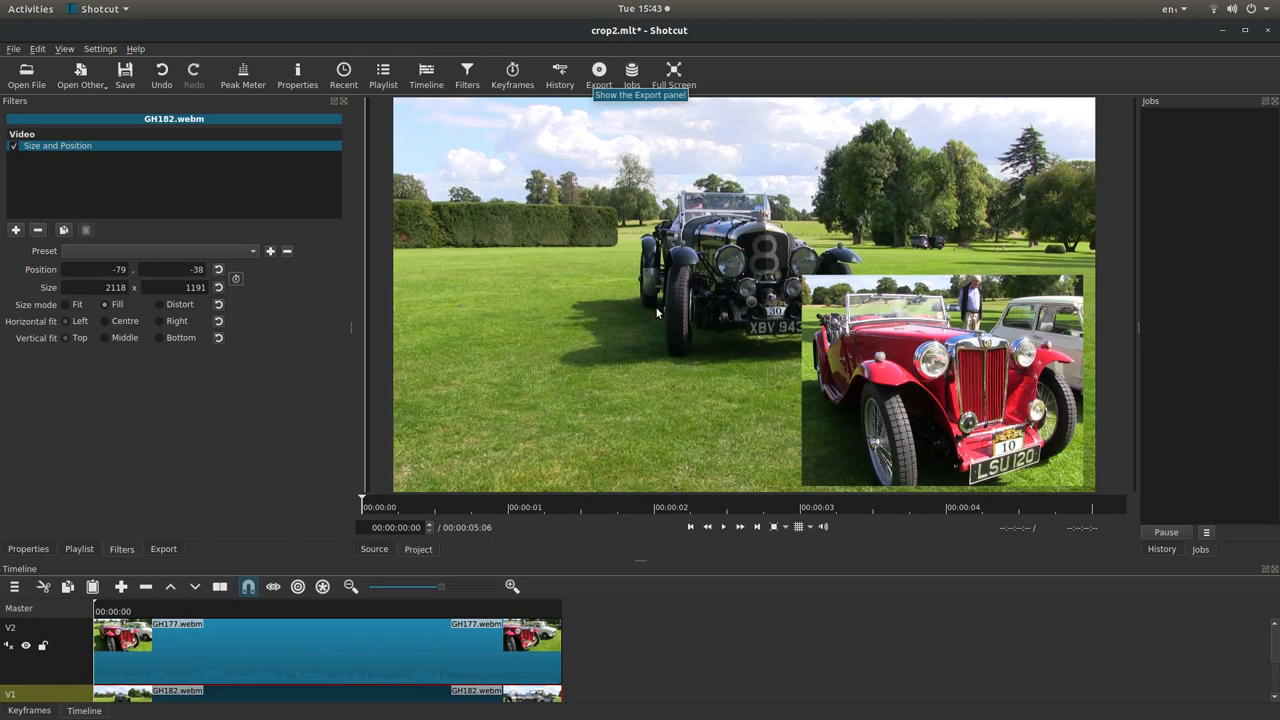